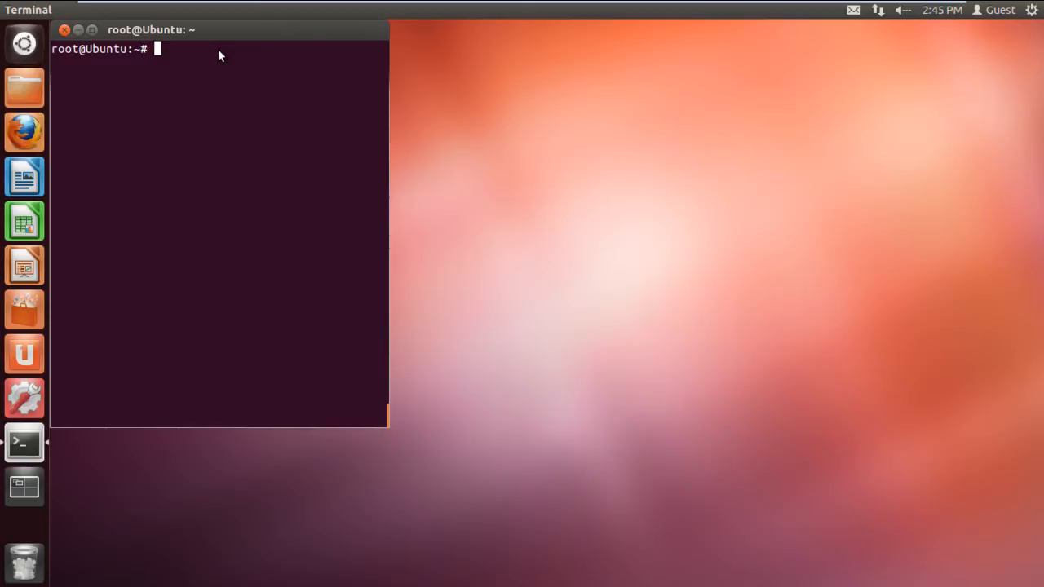
text(ls)
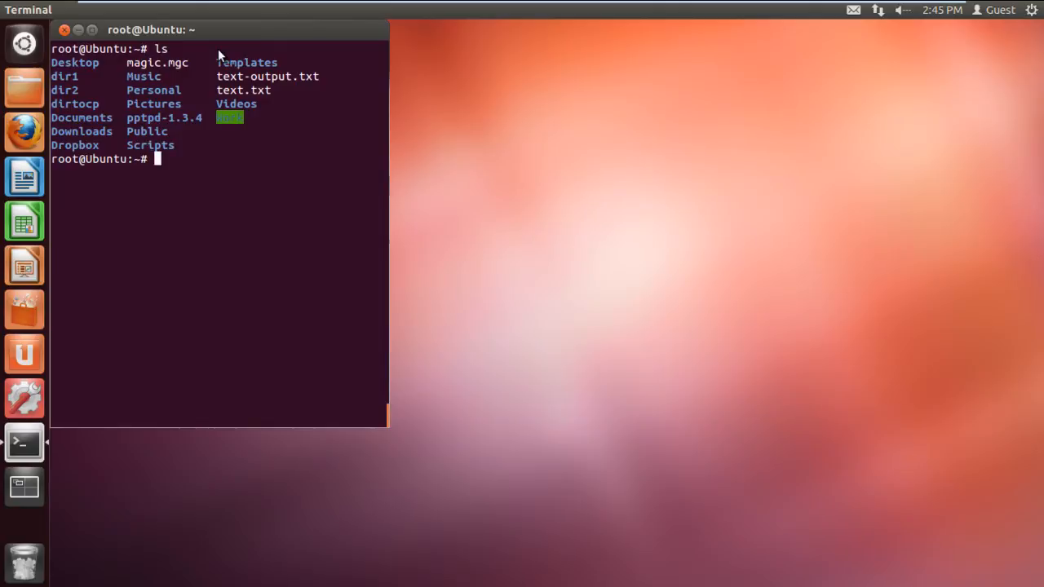
text(d)
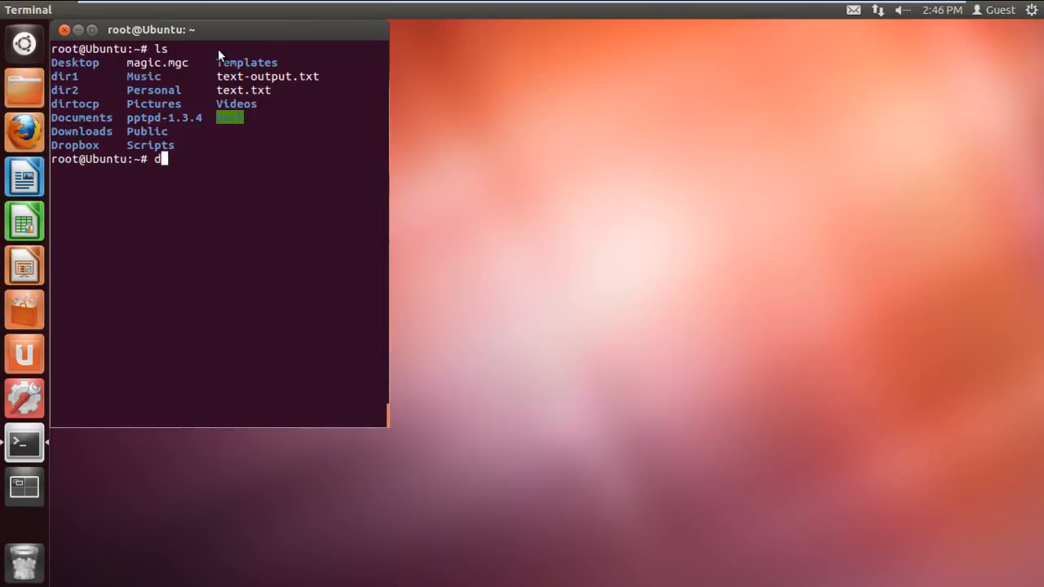
text(iff text-)
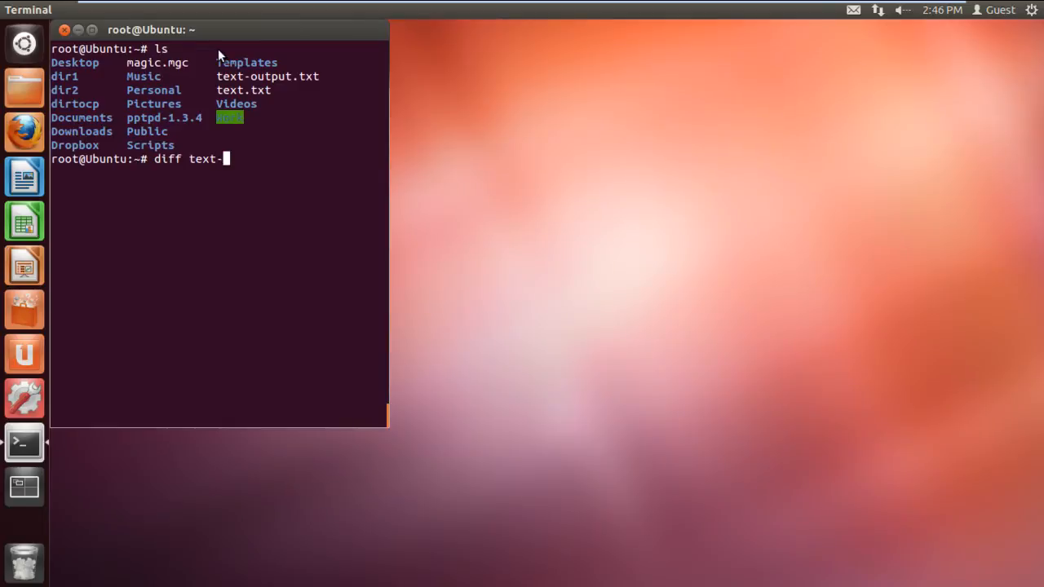
text(output.txt text.txt)
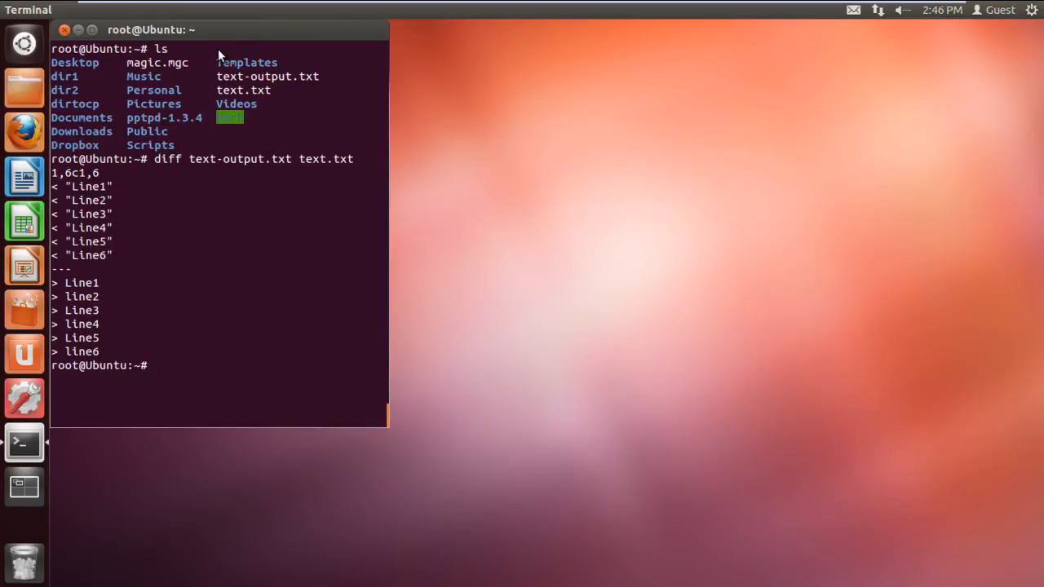
text(diff dir1 dir2)
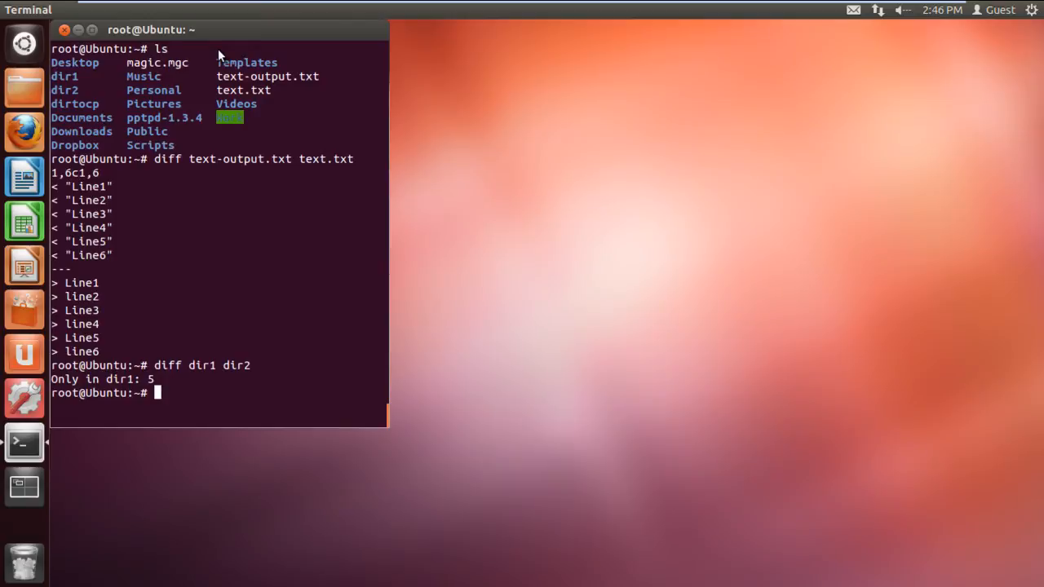
text(cd)
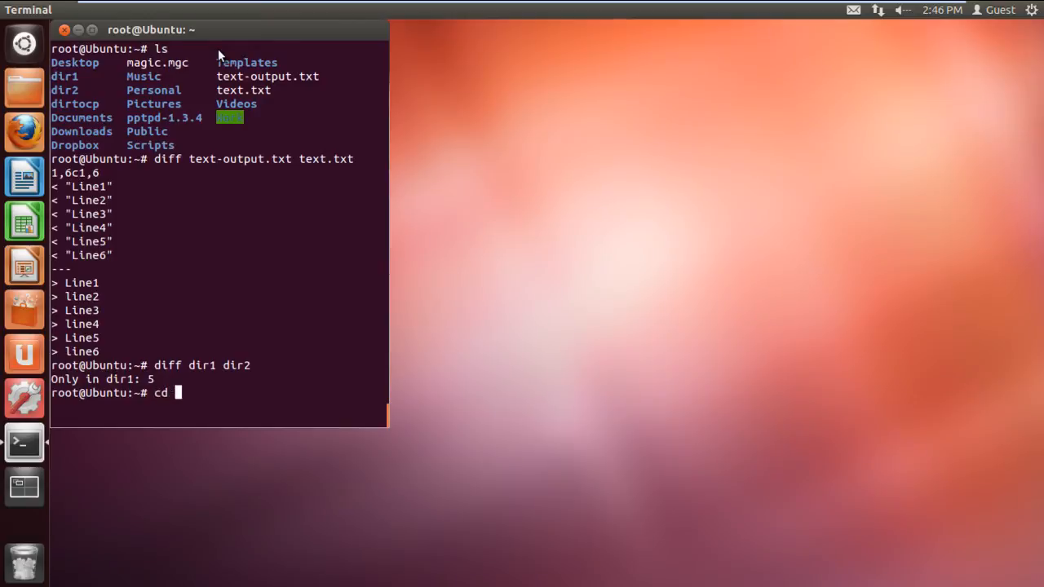
text(dir1)
text(ls)
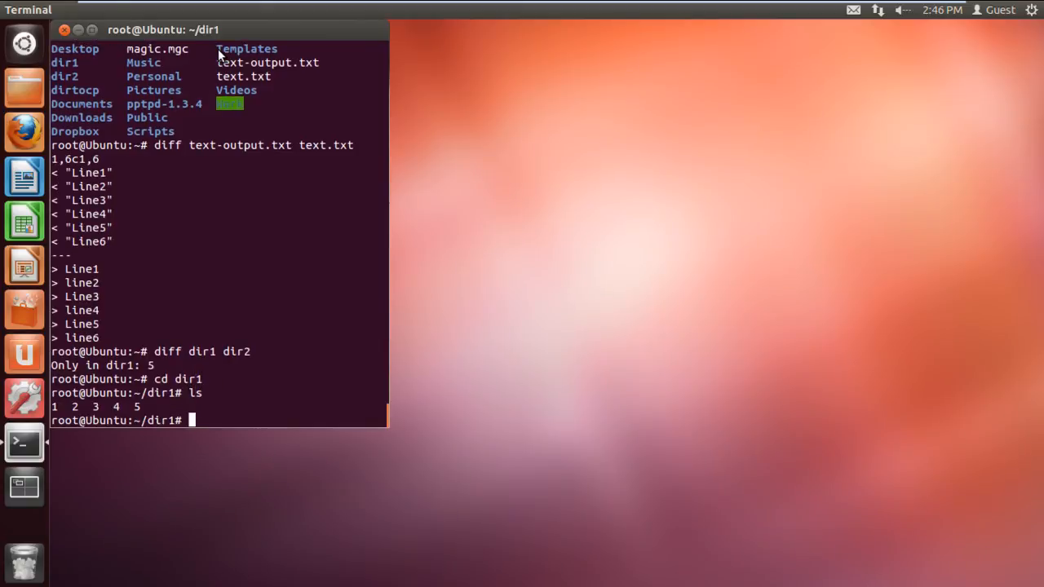
text(cd ..)
text(cd dir2)
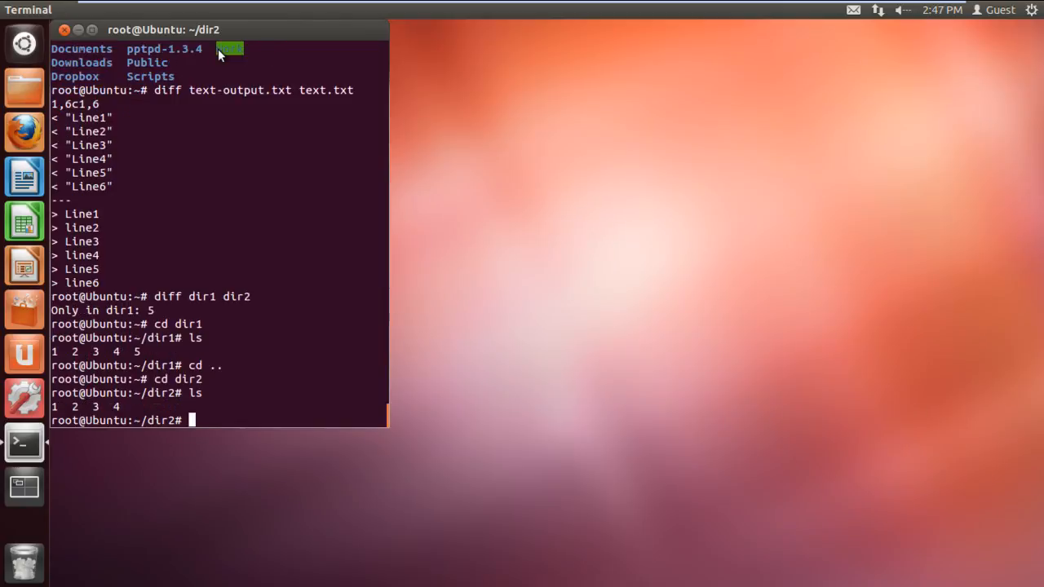
mouse_move(595, 318)
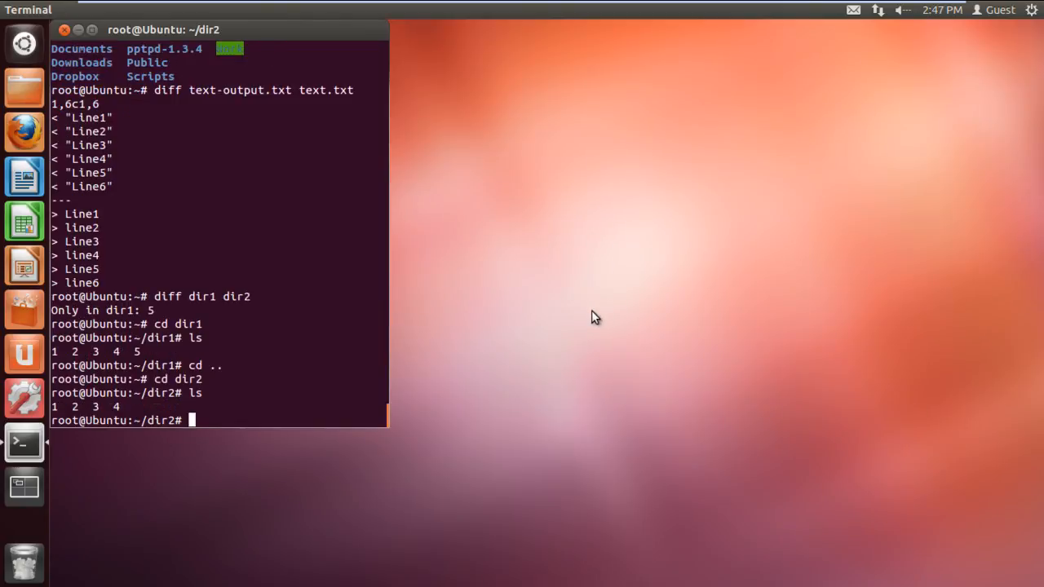